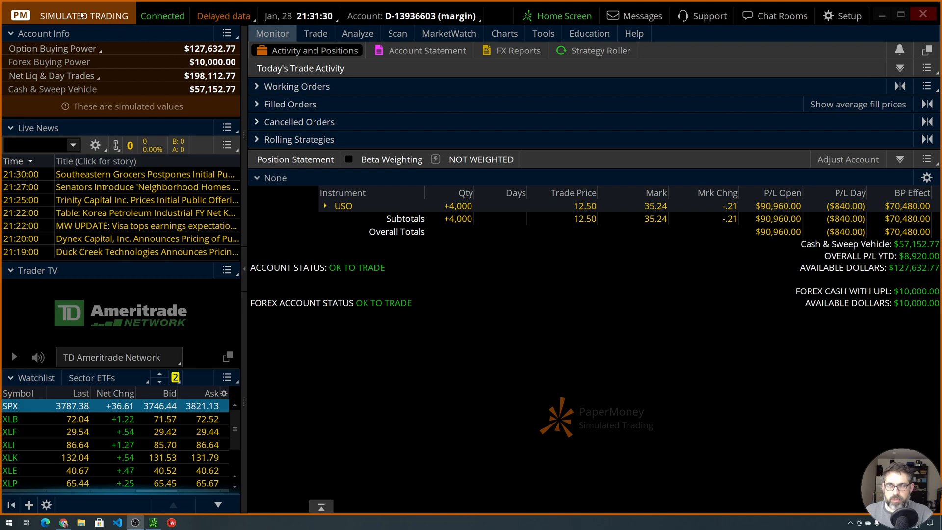
Keep the margin account selected and reset all its balances and positions.
click(412, 15)
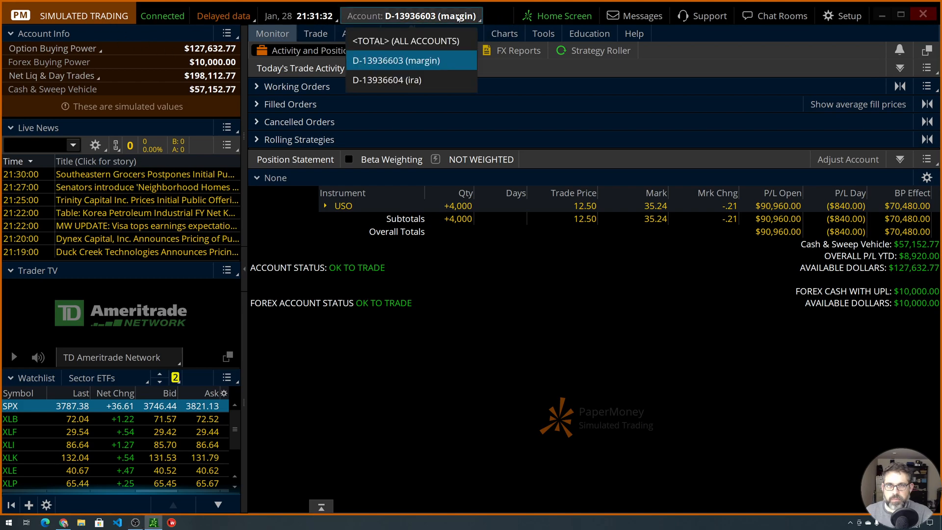
click(411, 60)
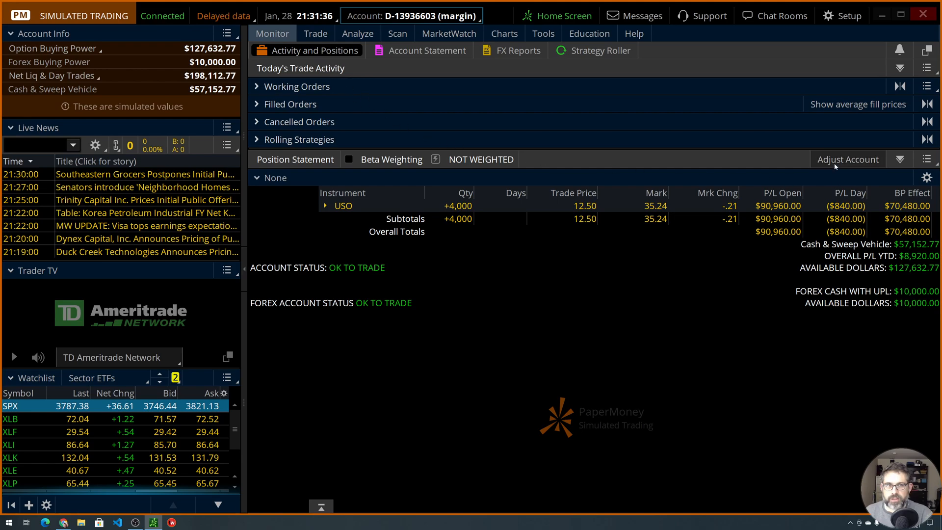
click(847, 159)
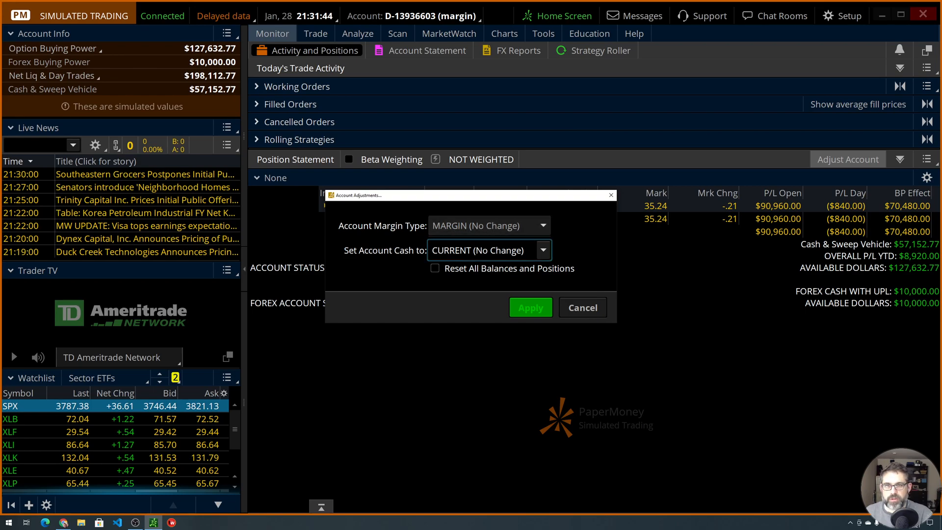
click(436, 268)
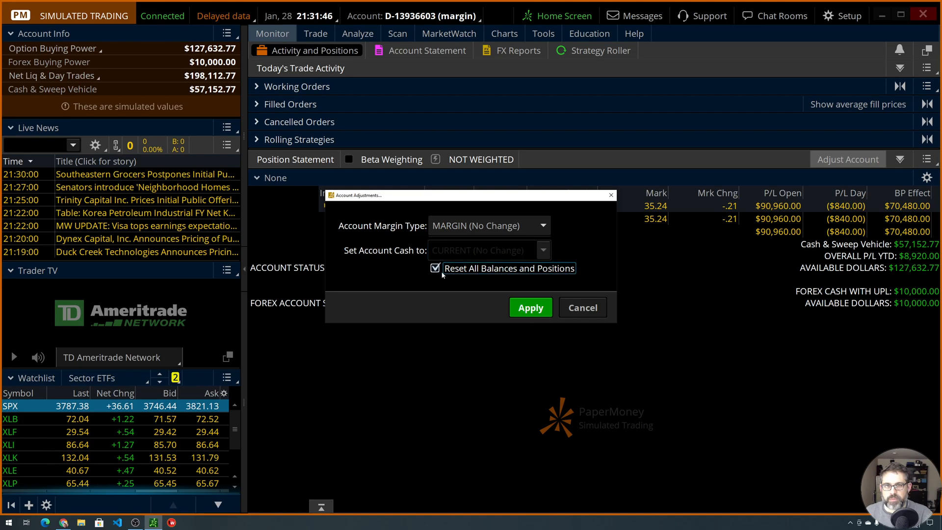
click(529, 307)
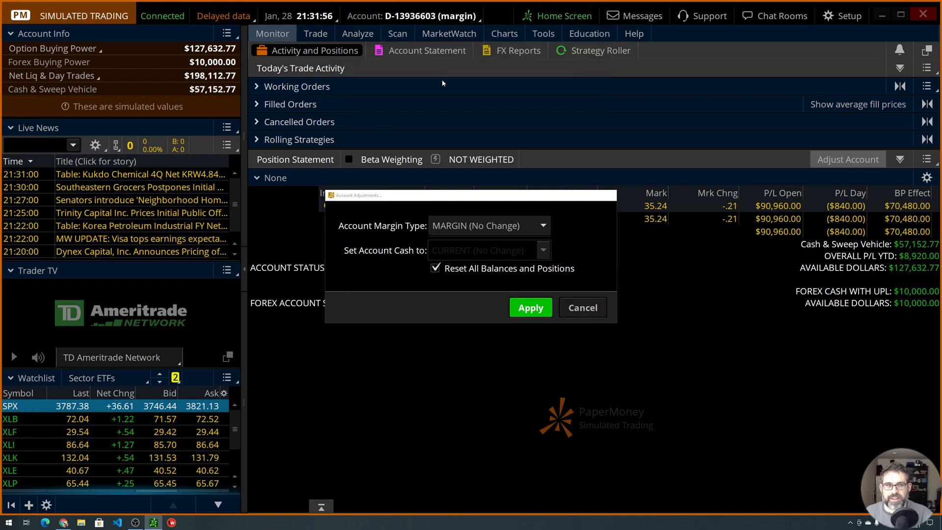
click(530, 307)
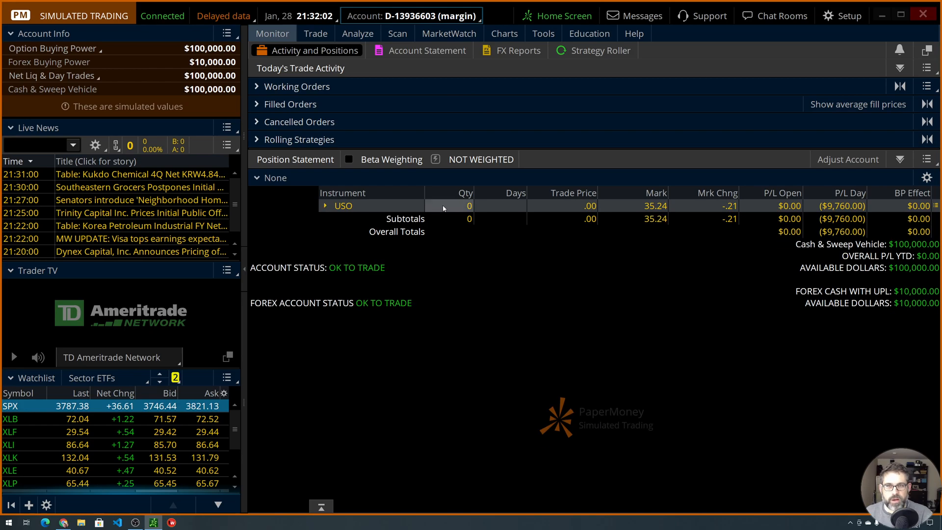
mouse_move(452, 209)
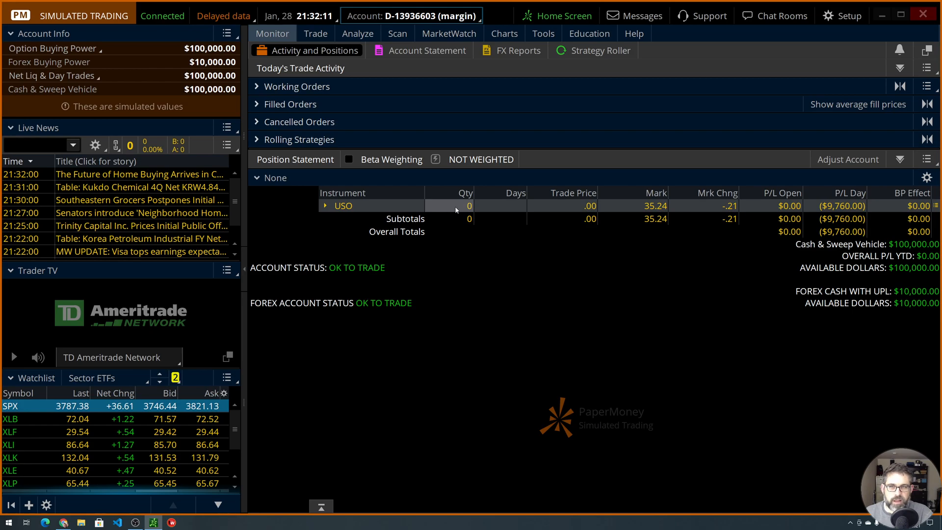
mouse_move(434, 207)
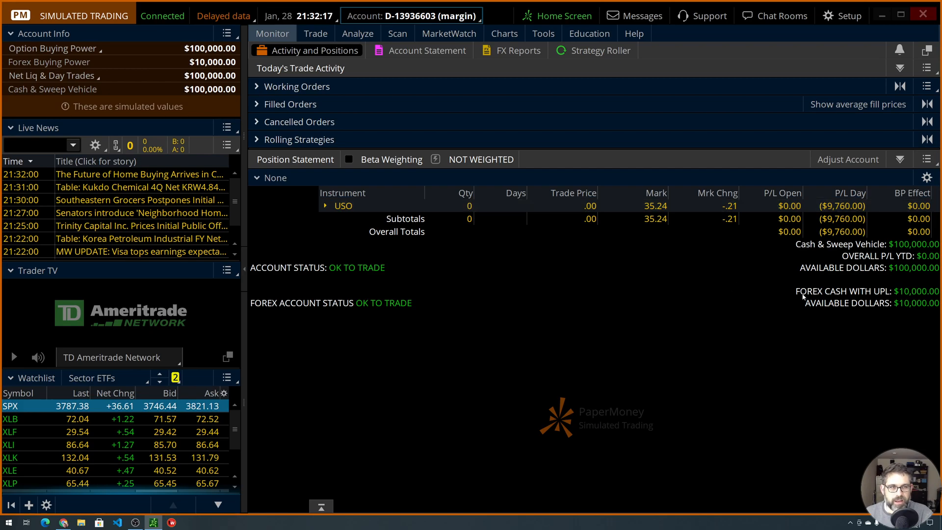
mouse_move(904, 249)
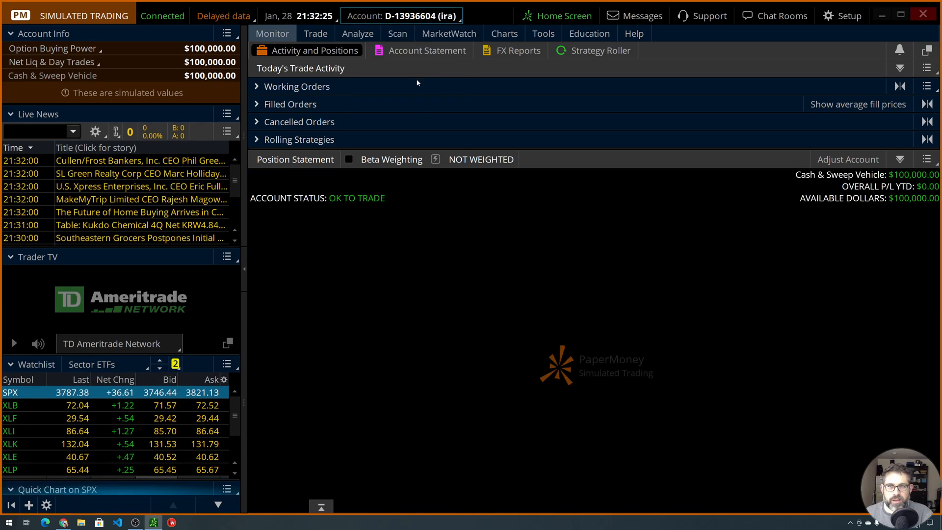
Switch the account selector to <TOTAL> (ALL ACCOUNTS) to see combined balances.
click(402, 15)
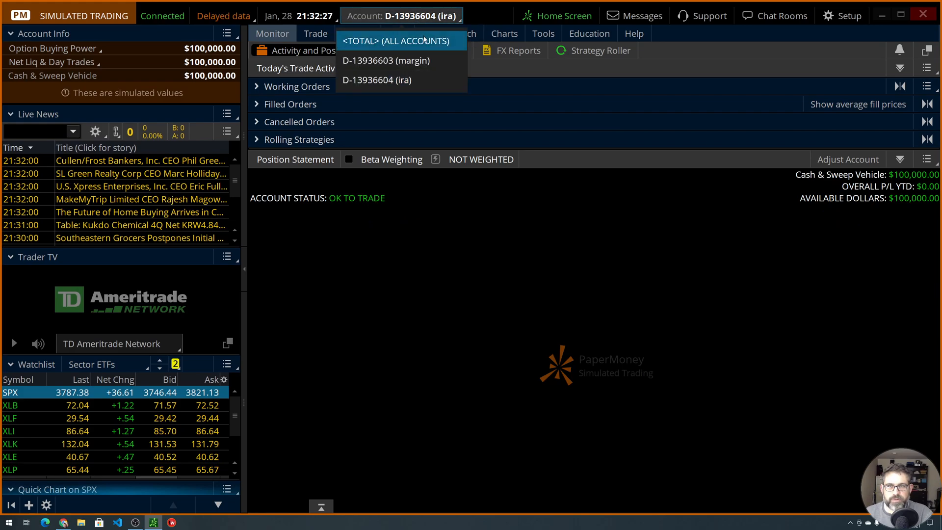
click(399, 41)
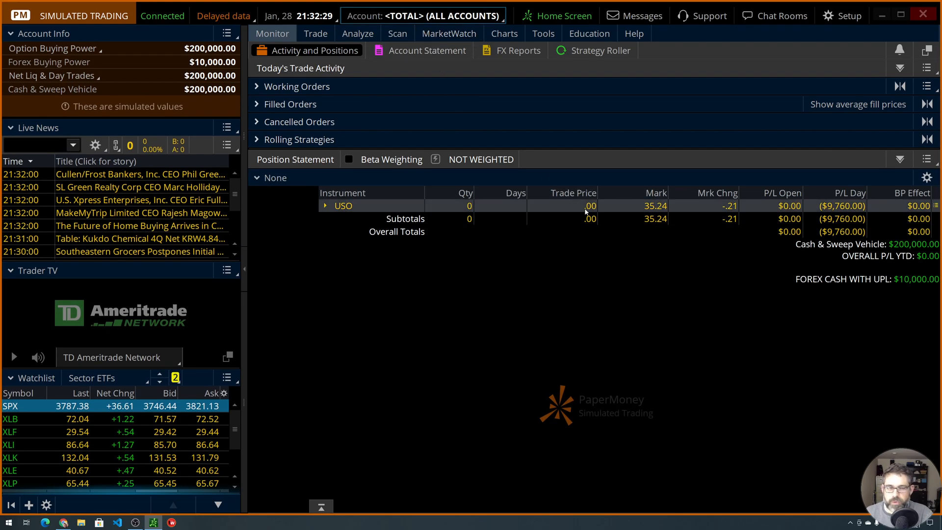